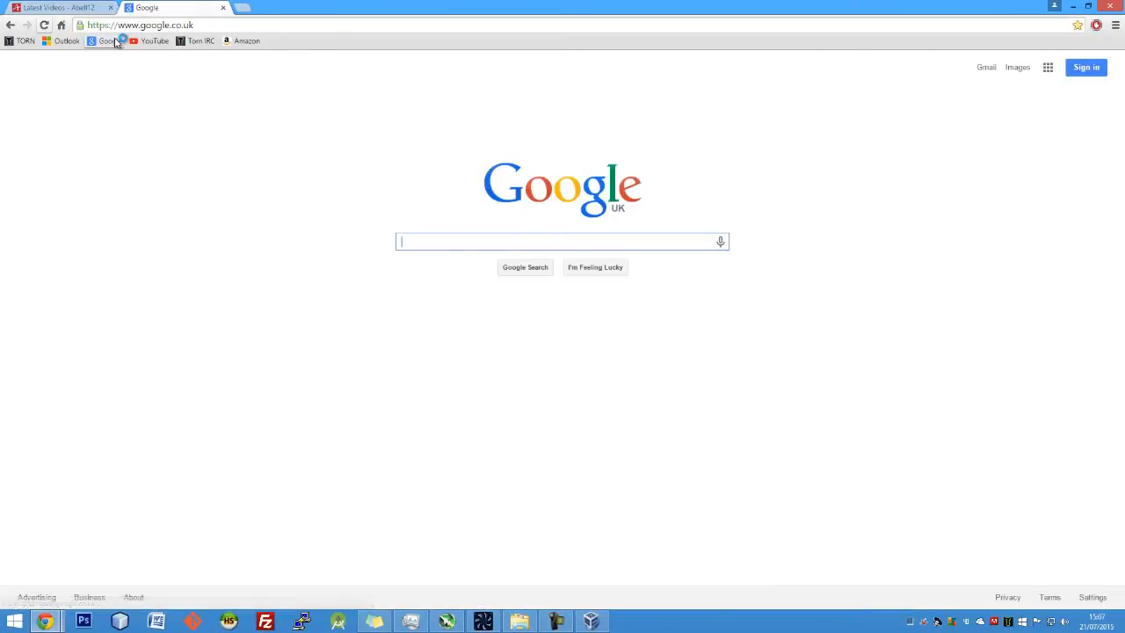
- Search Google for "ubuntu" in Chrome
{"action": "type", "text": "ubuntu"}
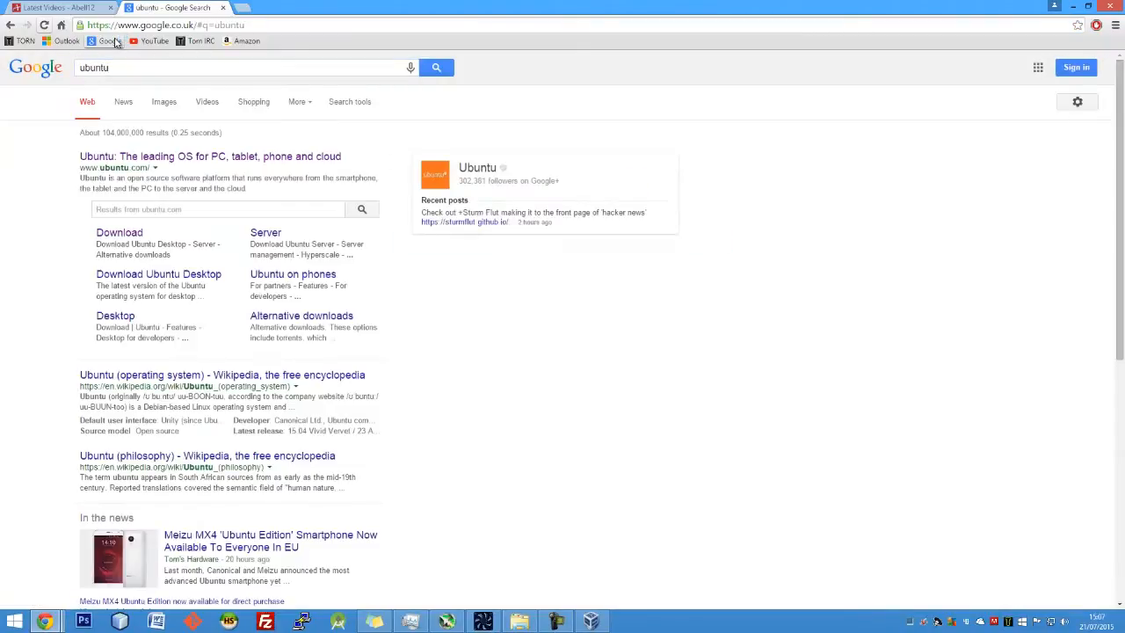
- Go from the Ubuntu result to the Server download page listing 14.04.2 LTS and 15.04
{"action": "left_click", "coordinate": [209, 156]}
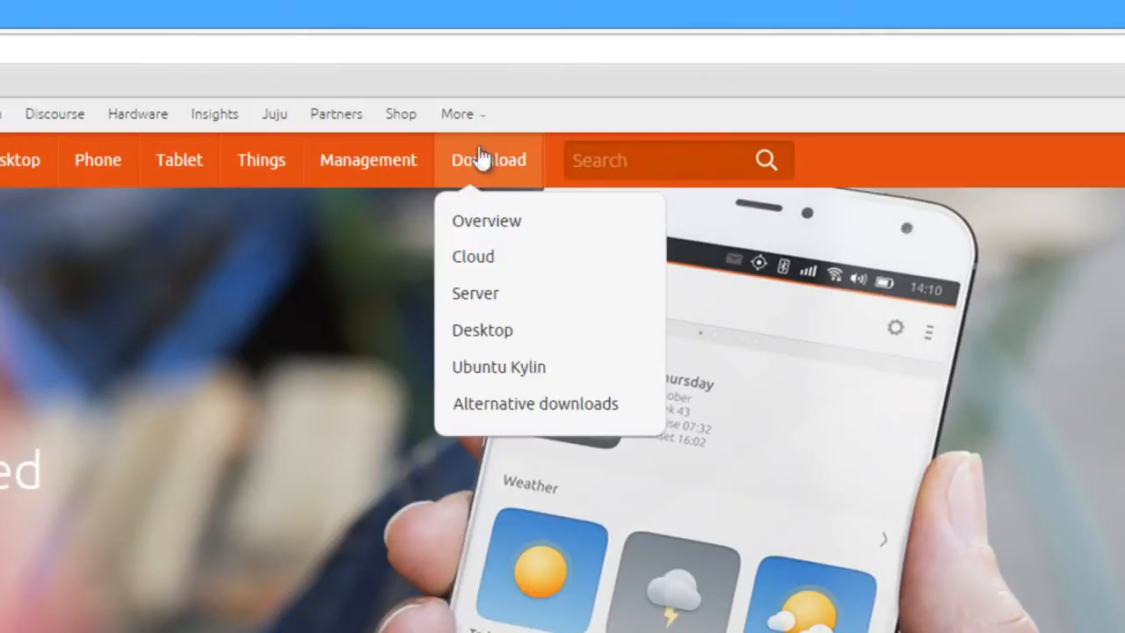
{"action": "mouse_move", "coordinate": [474, 292]}
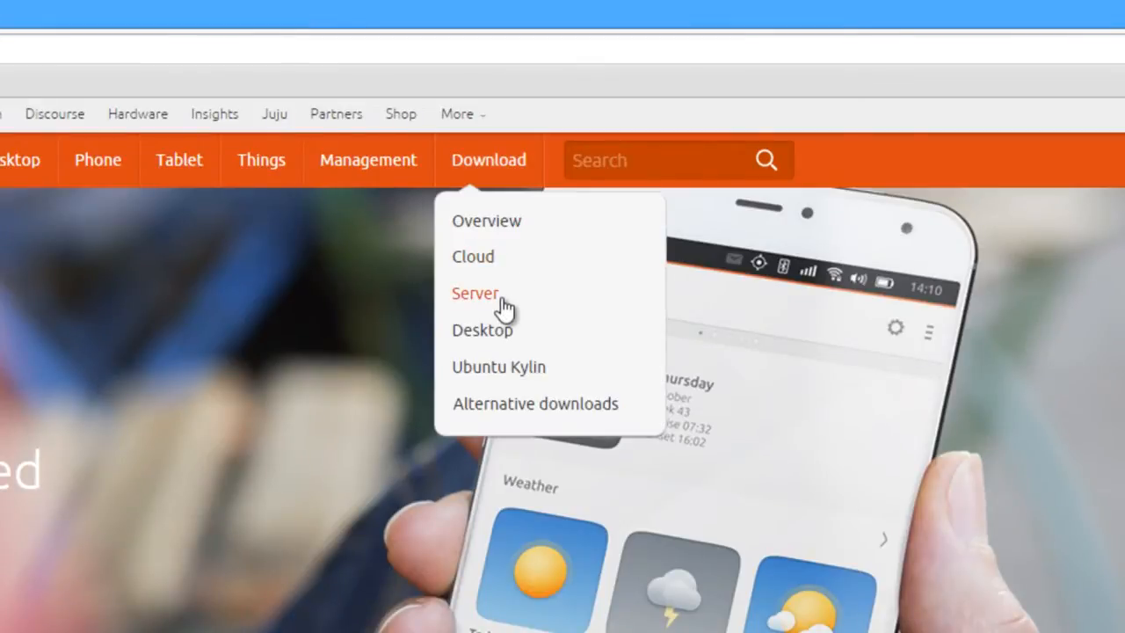
{"action": "mouse_move", "coordinate": [485, 221]}
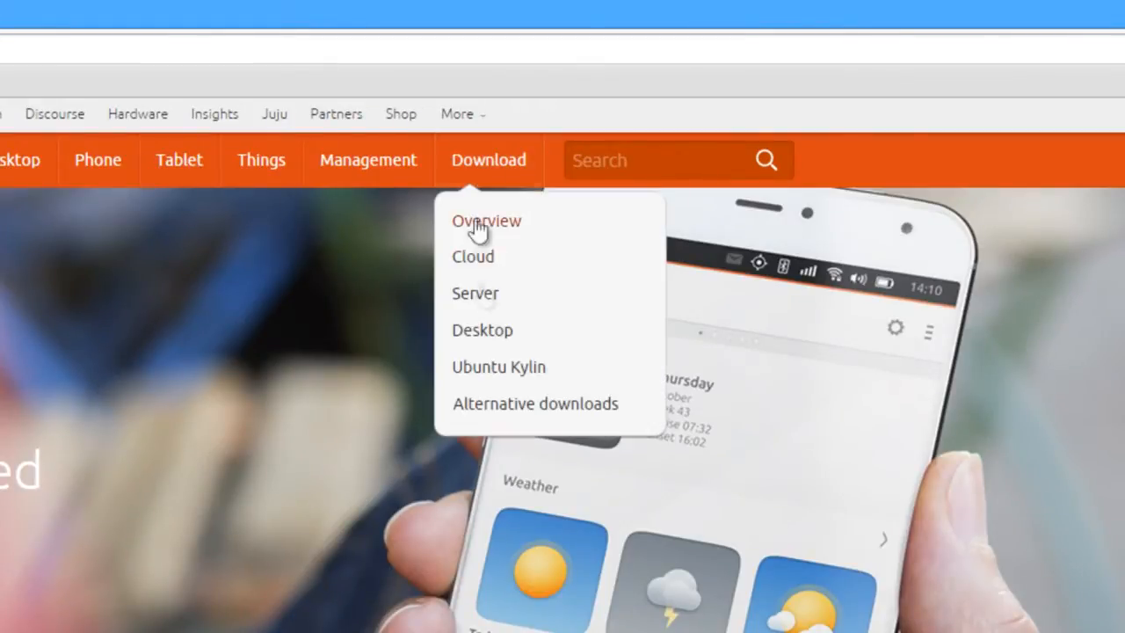
{"action": "mouse_move", "coordinate": [474, 291]}
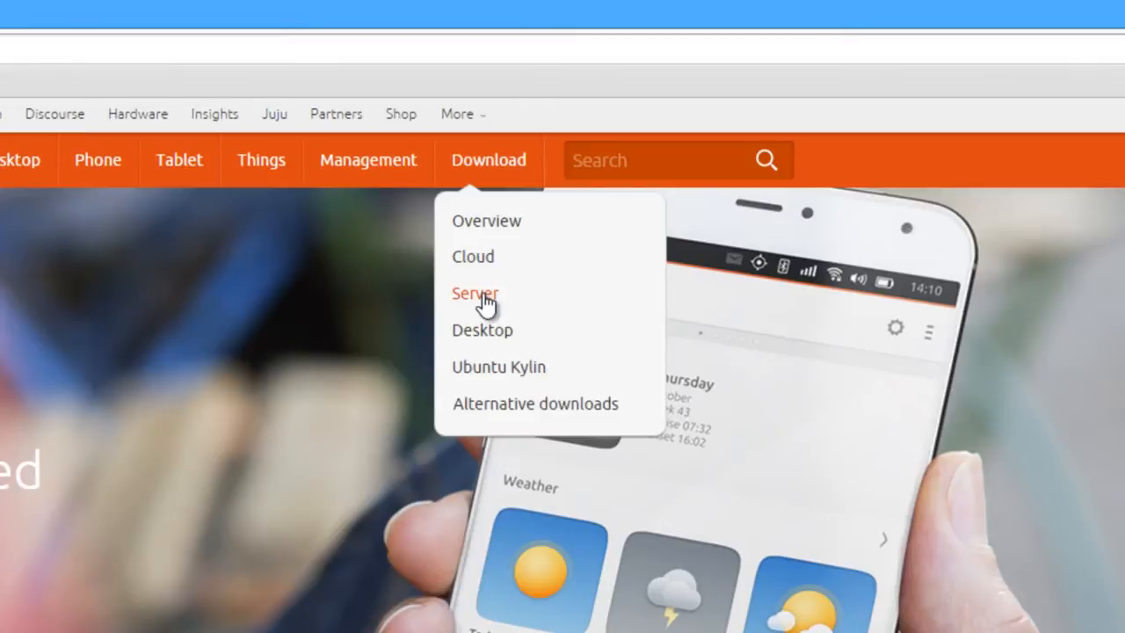
{"action": "left_click", "coordinate": [474, 292]}
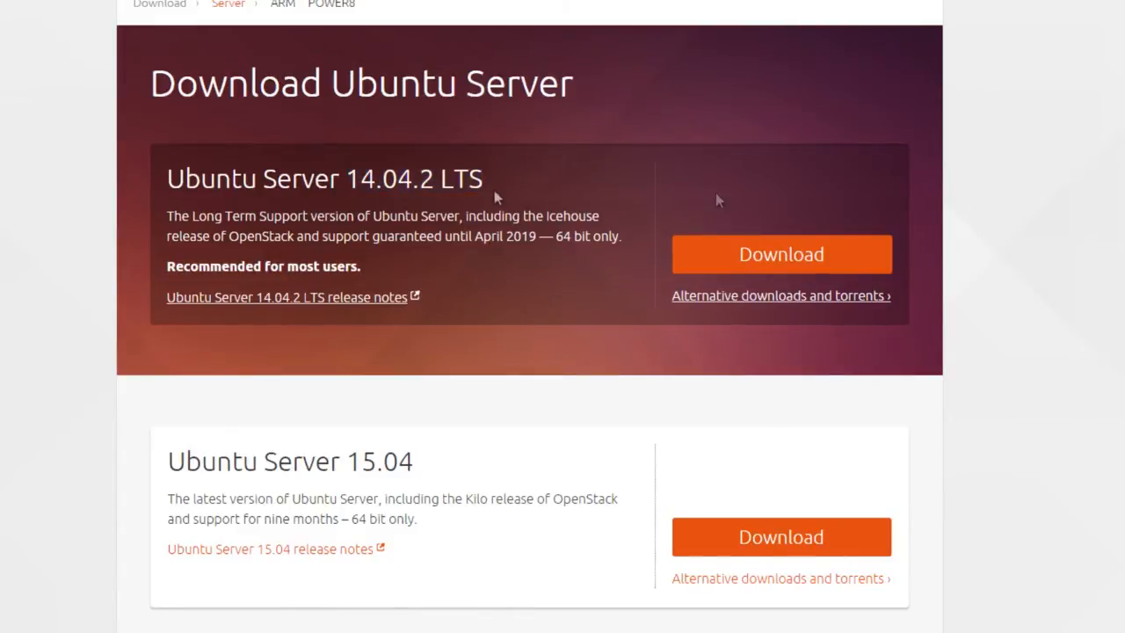
{"action": "mouse_move", "coordinate": [827, 225]}
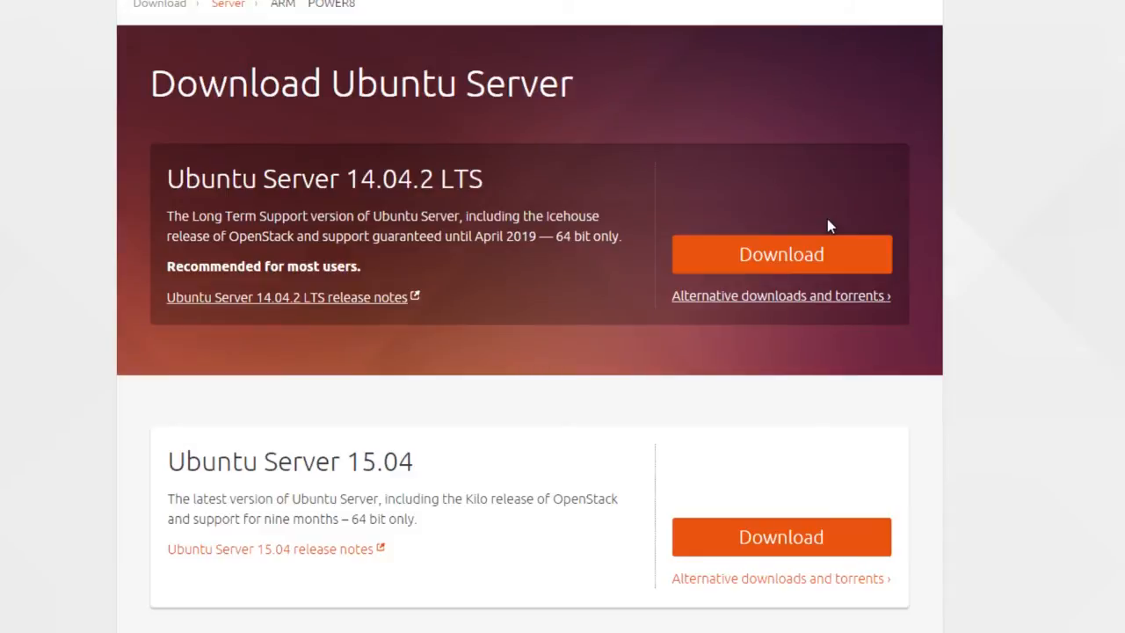
{"action": "double_click", "coordinate": [249, 499]}
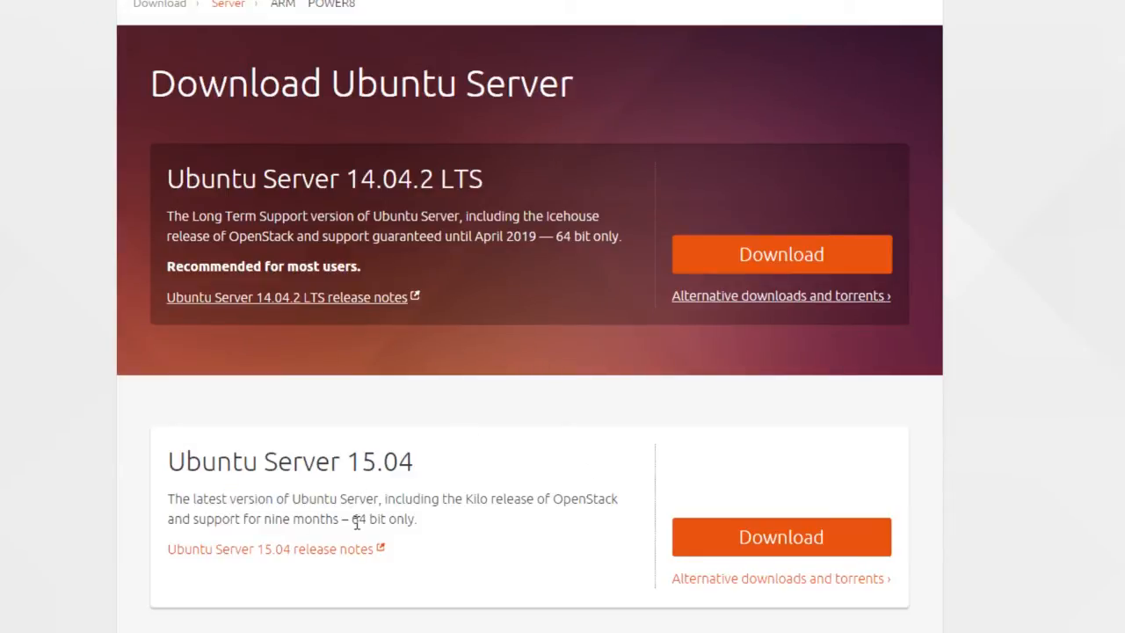
{"action": "mouse_move", "coordinate": [501, 176]}
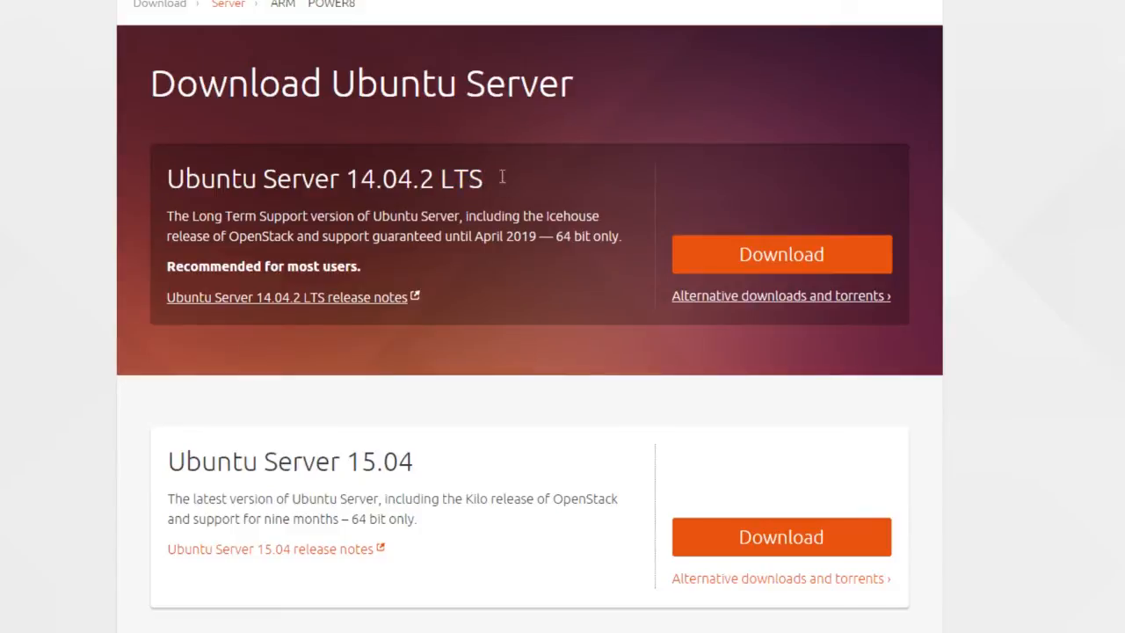
{"action": "mouse_move", "coordinate": [508, 184]}
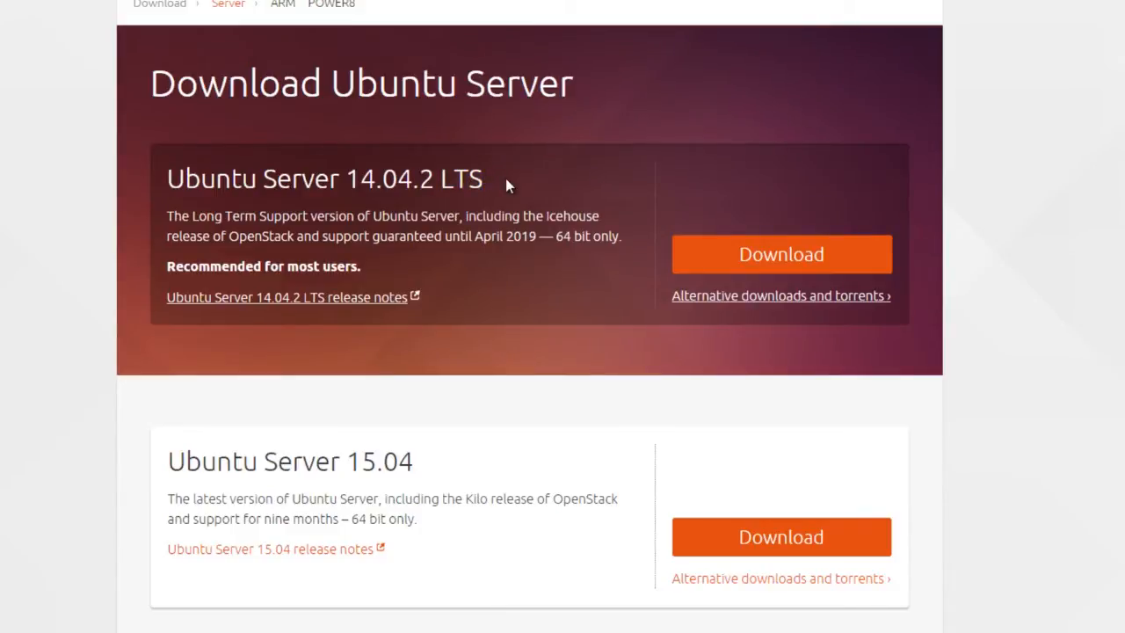
{"action": "mouse_move", "coordinate": [308, 520]}
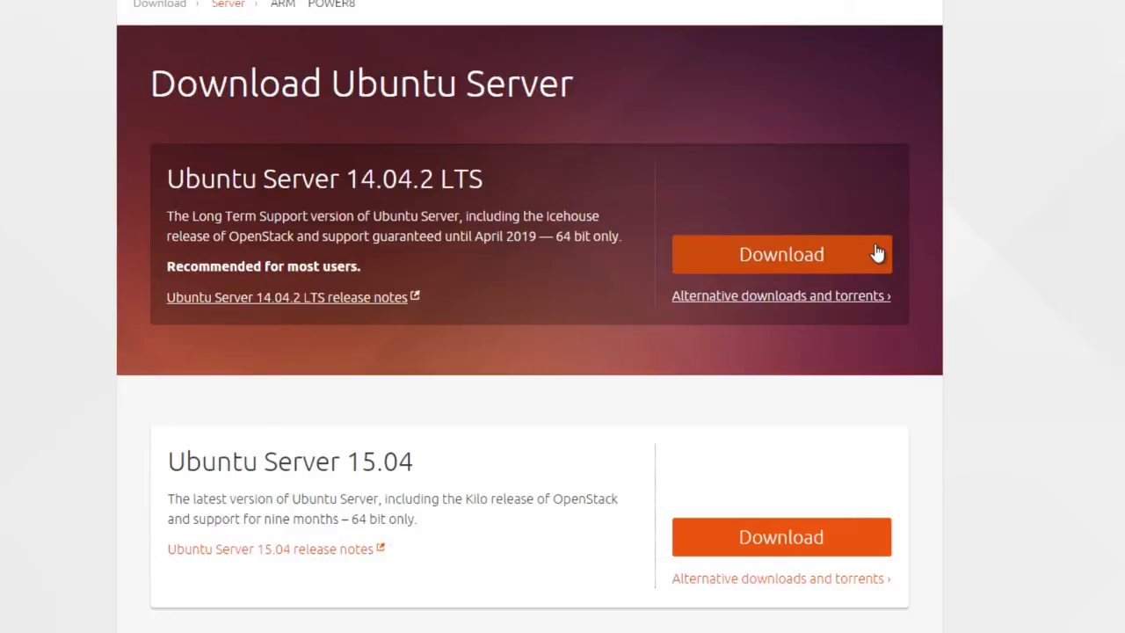
{"action": "mouse_move", "coordinate": [139, 134]}
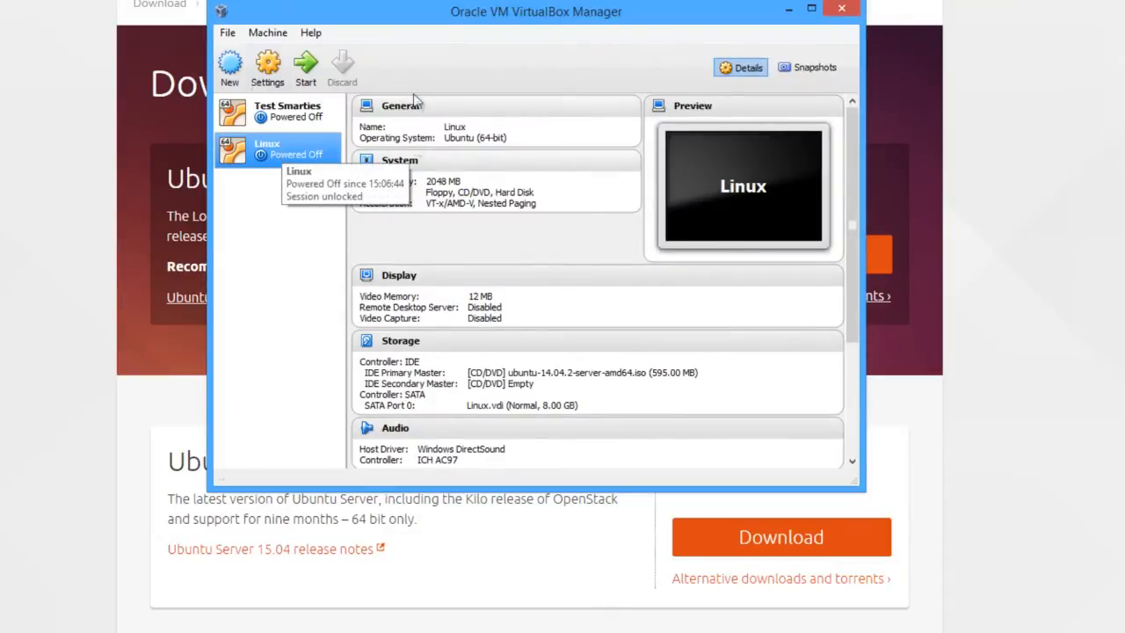
{"action": "mouse_move", "coordinate": [281, 155]}
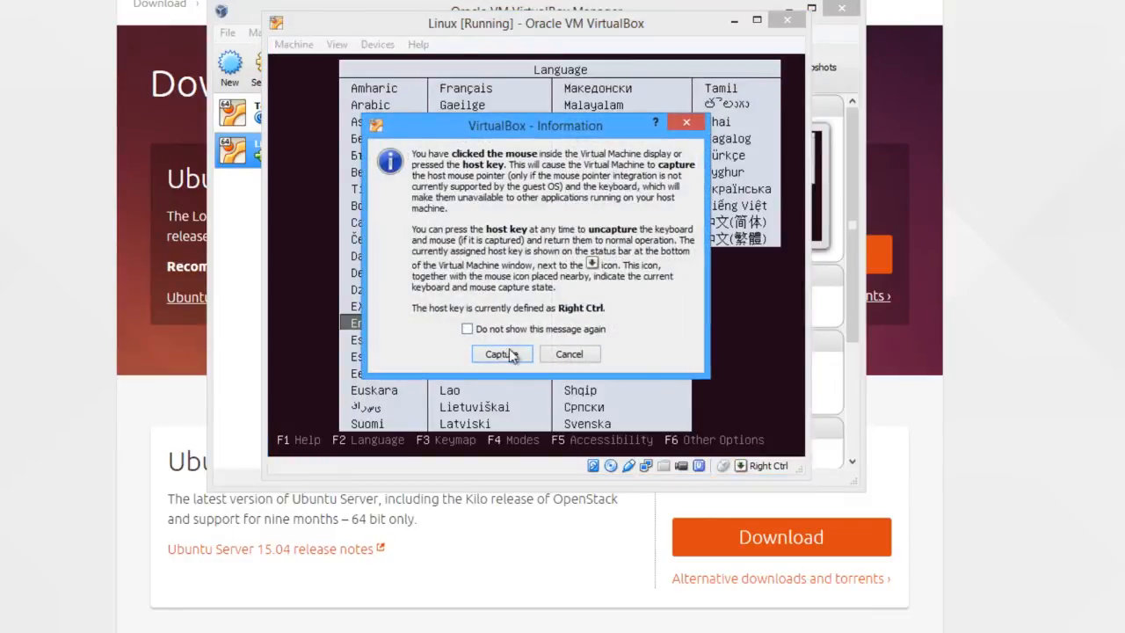
- Let the Linux VM capture keyboard and mouse as it boots the Ubuntu Server installer
{"action": "left_click", "coordinate": [496, 353]}
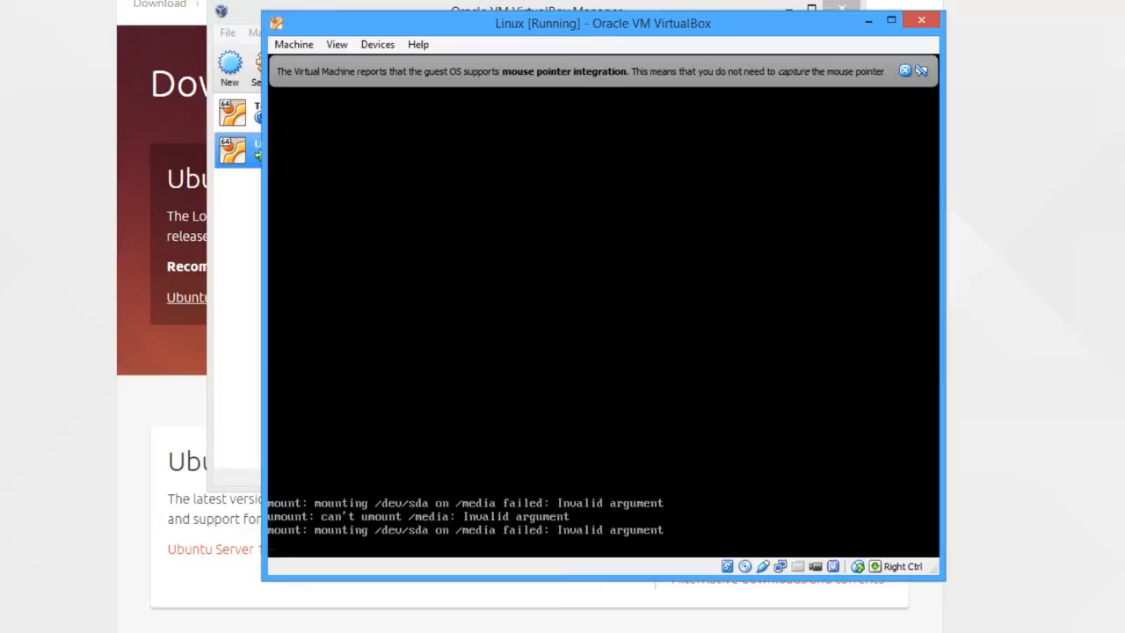
{"action": "mouse_move", "coordinate": [148, 580]}
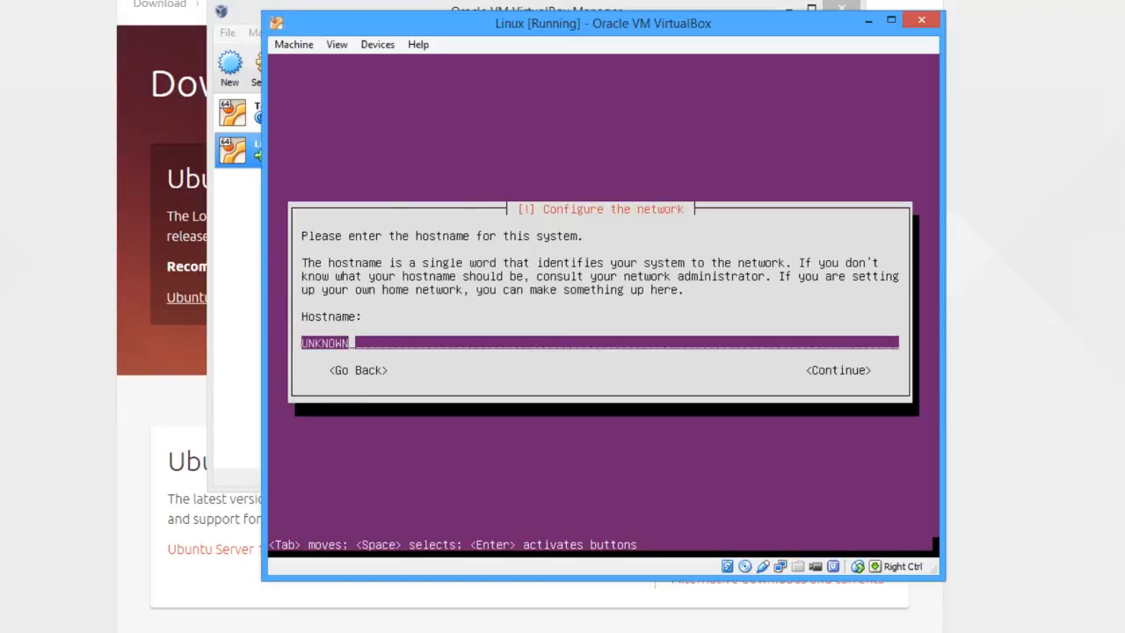
- Replace the default UNKNOWN hostname with VIRTUAL on the network configuration screen
{"action": "key", "text": "Backspace"}
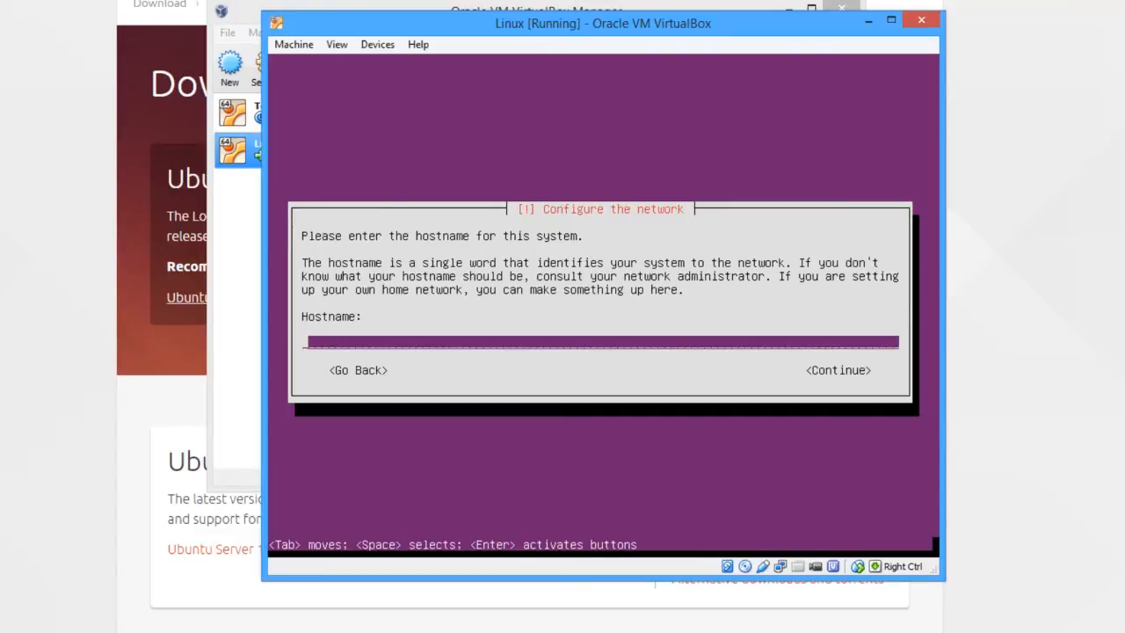
{"action": "type", "text": "v"}
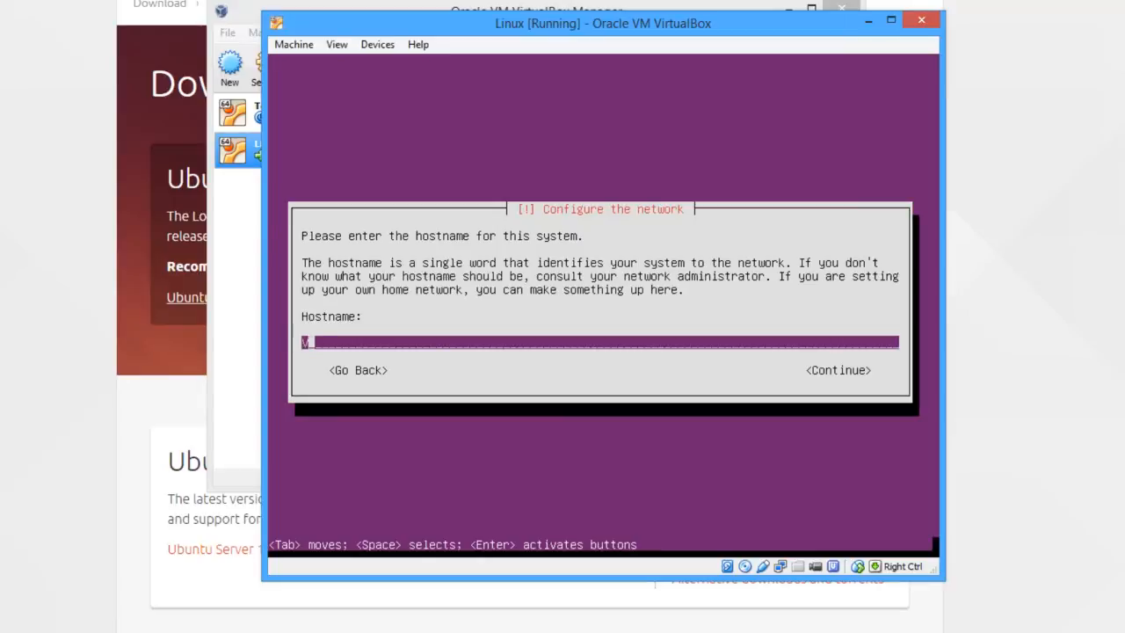
{"action": "type", "text": "VIRTUAL"}
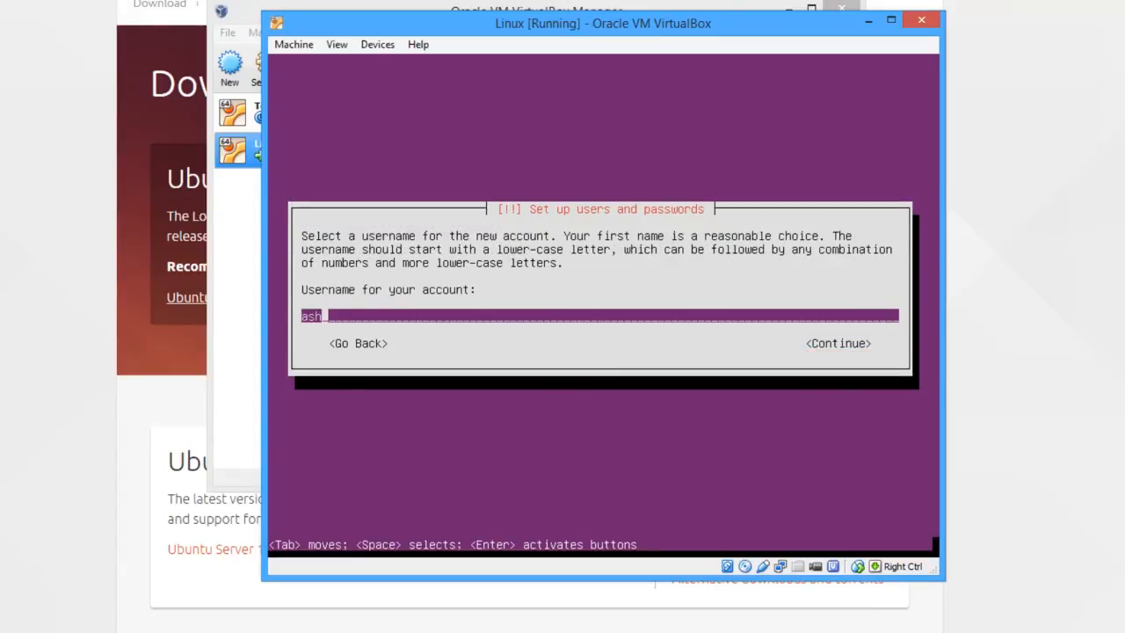
- Set and confirm the user's password, accept it as weak, and keep the Europe/London time zone
{"action": "key", "text": "enter"}
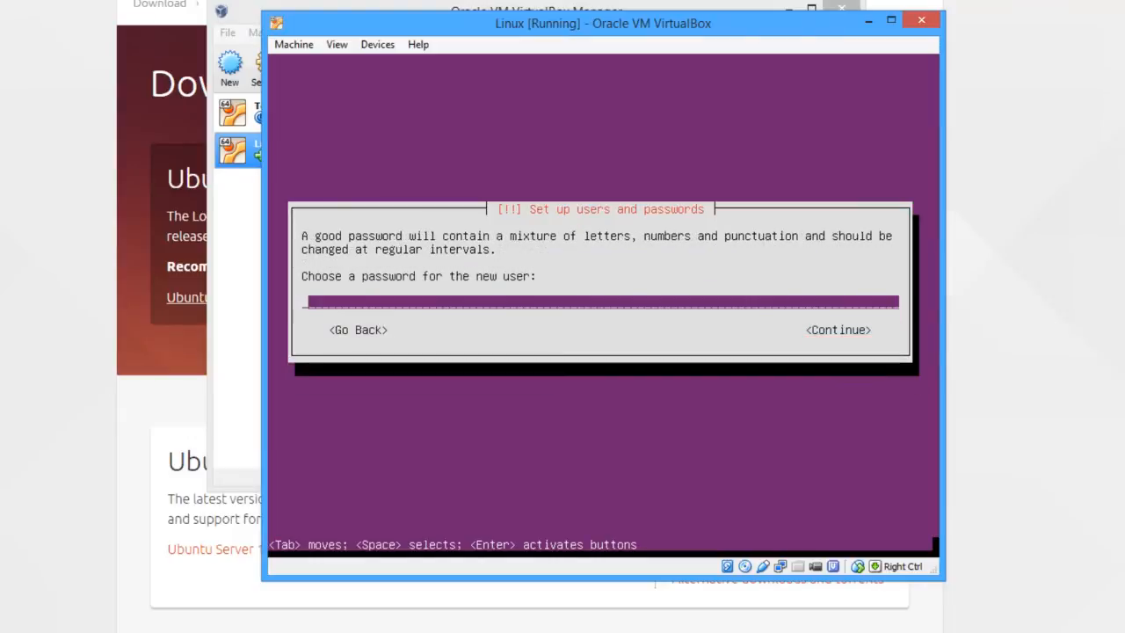
{"action": "type", "text": "****"}
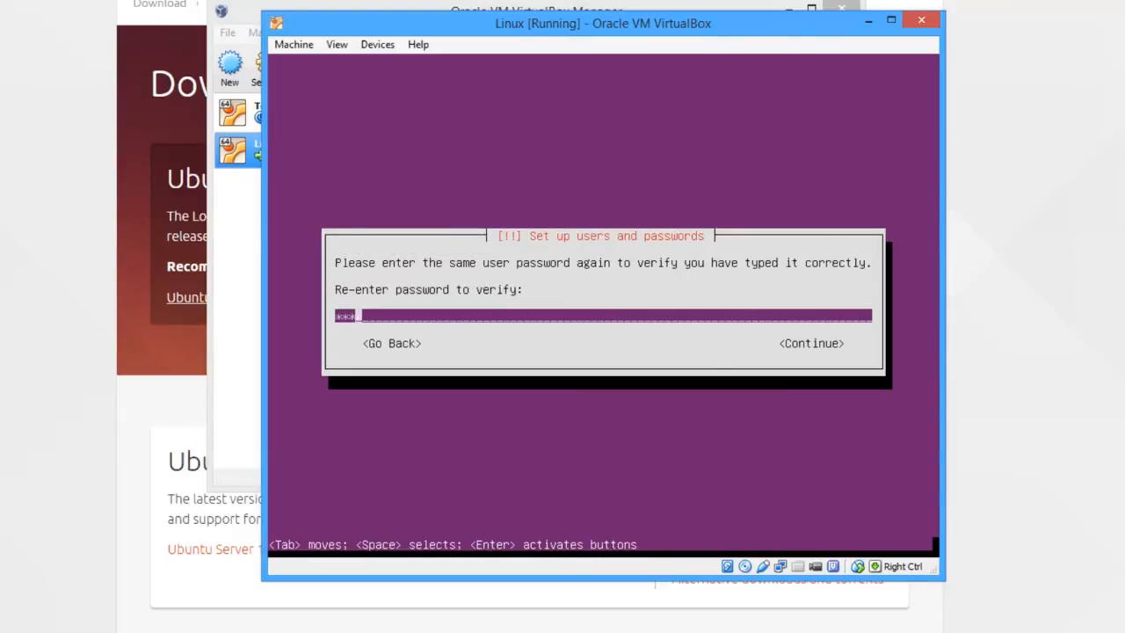
{"action": "key", "text": "enter"}
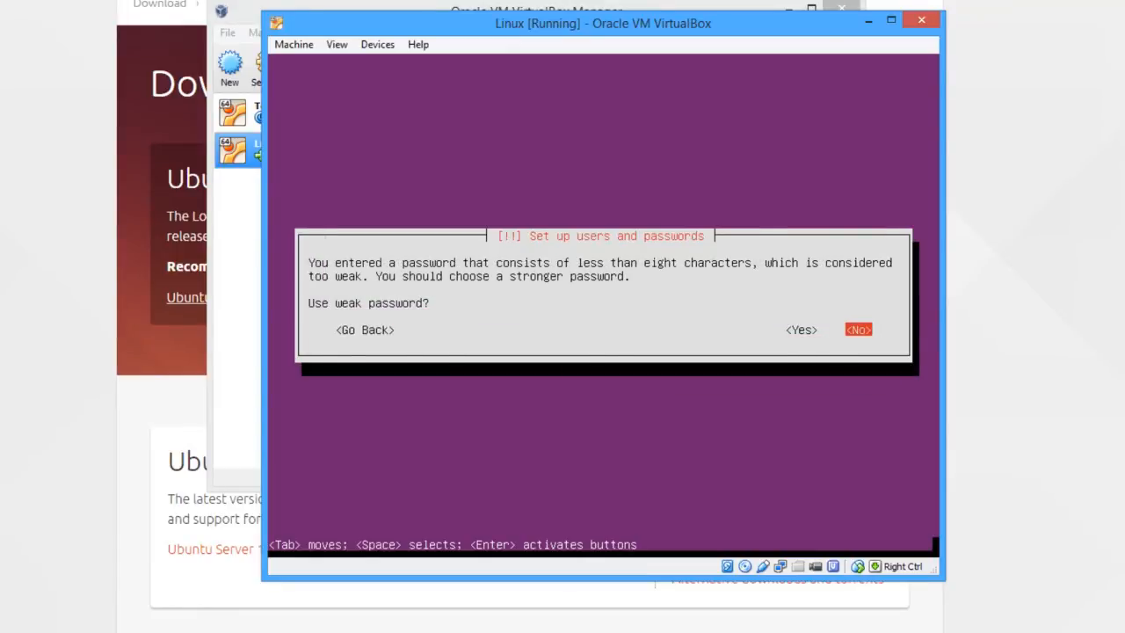
{"action": "key", "text": "Tab"}
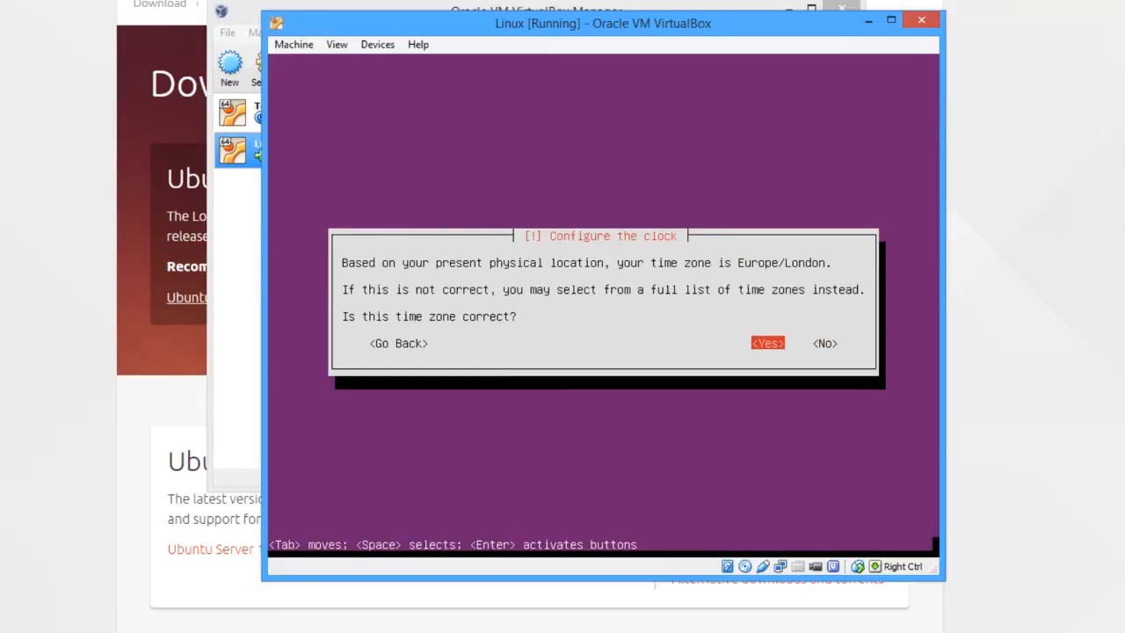
{"action": "left_click", "coordinate": [766, 343]}
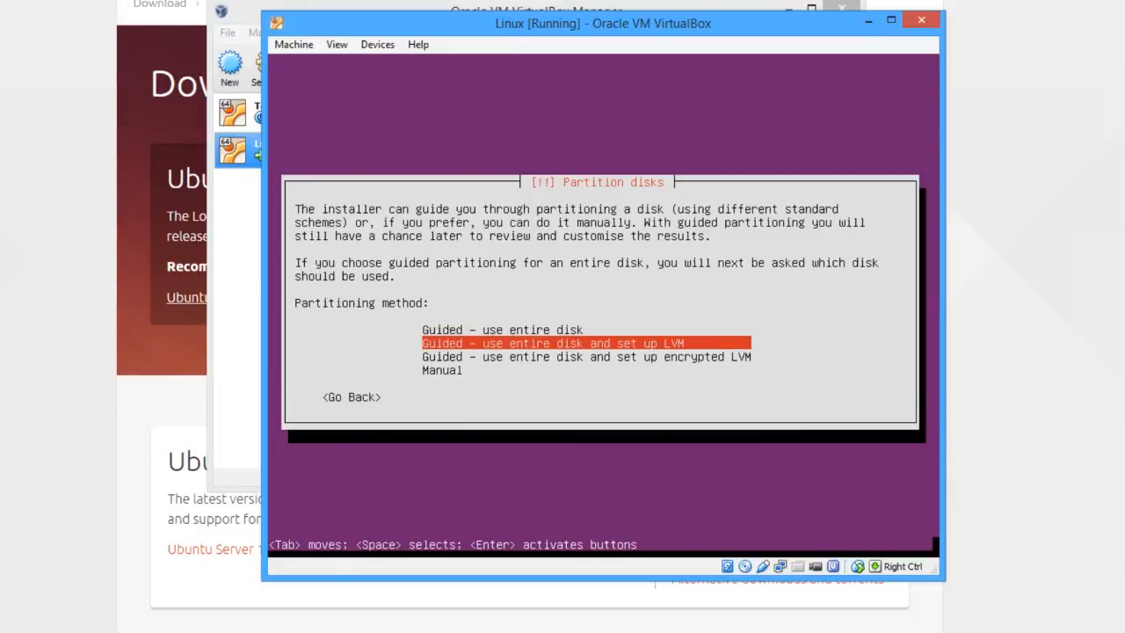
- Choose 'Guided - use entire disk' partitioning without LVM
{"action": "key", "text": "Up"}
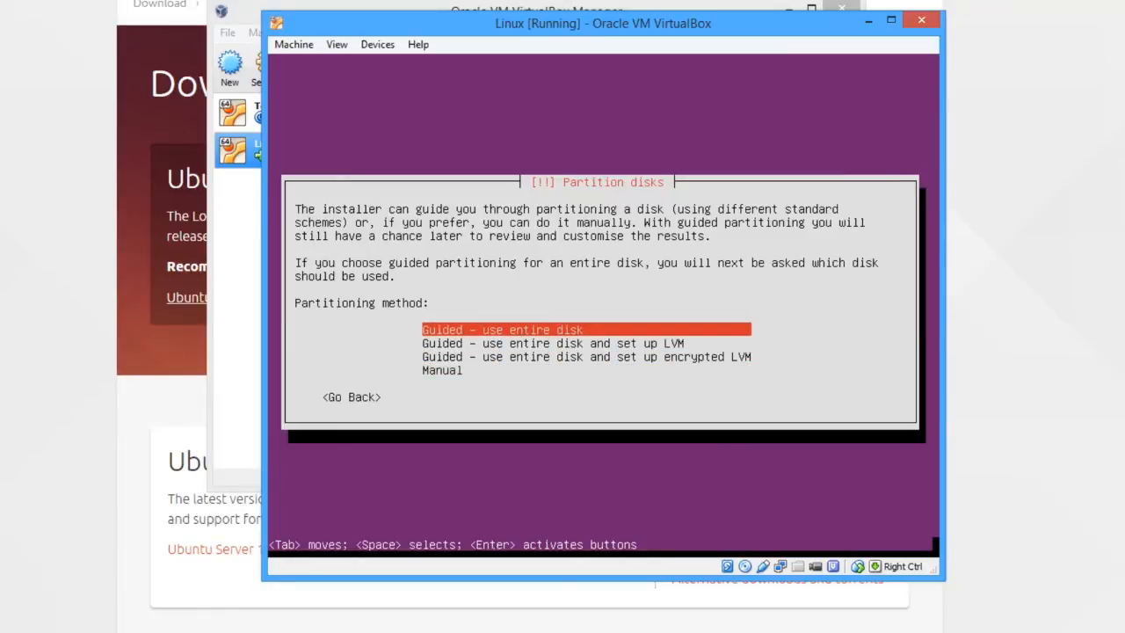
{"action": "key", "text": "Down"}
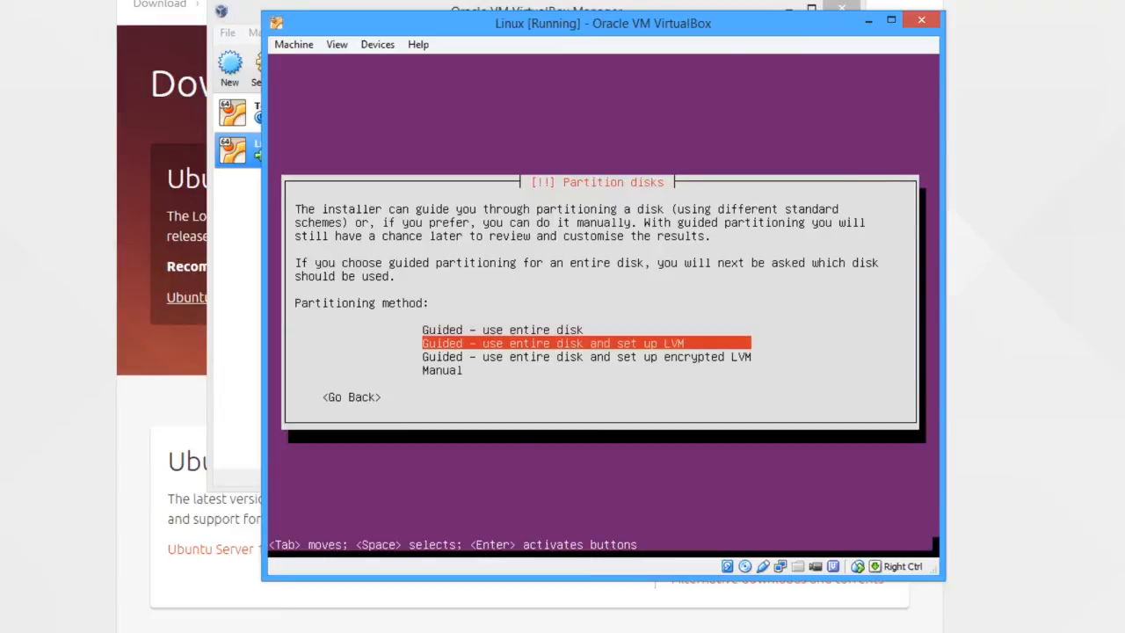
{"action": "key", "text": "Up"}
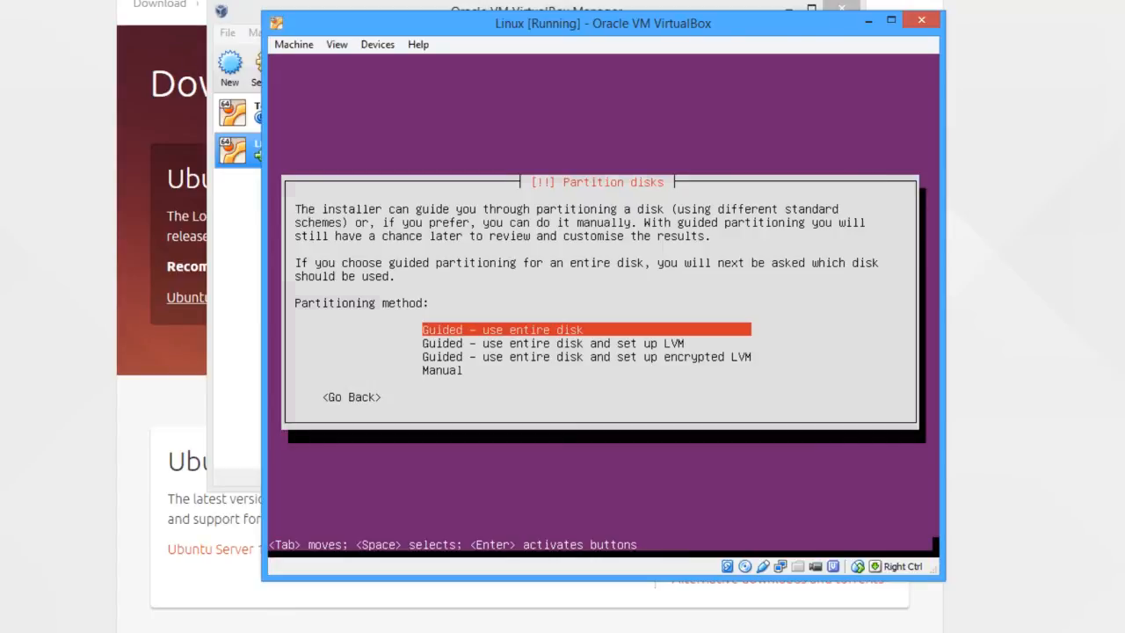
{"action": "key", "text": "Return"}
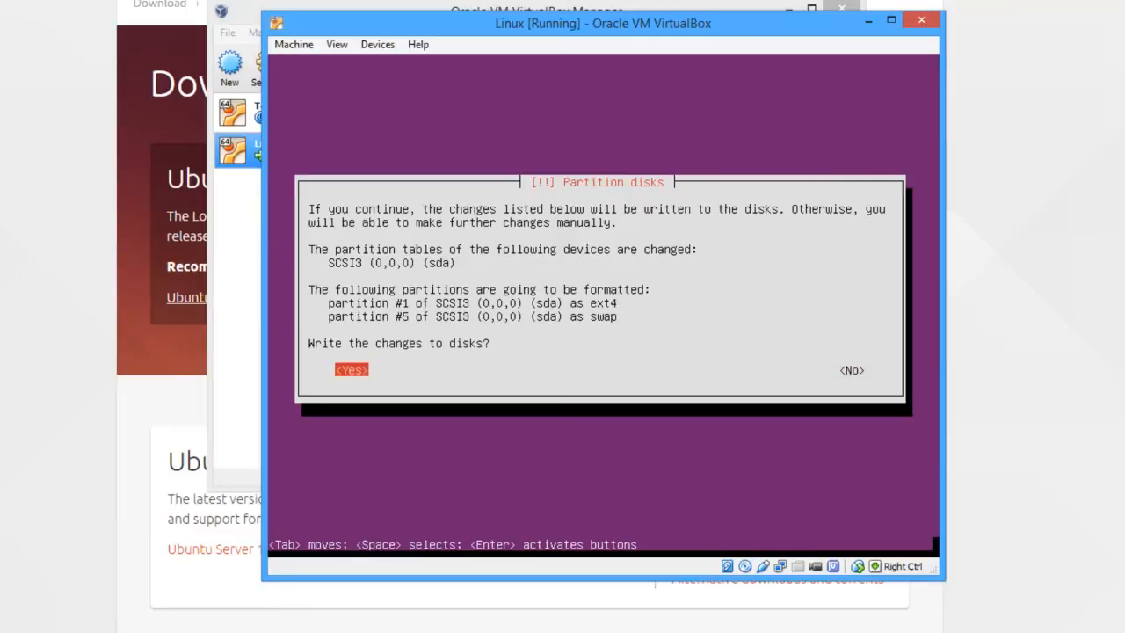
- Answer Yes to write the ext4 and swap partition changes to disk
{"action": "left_click", "coordinate": [351, 369]}
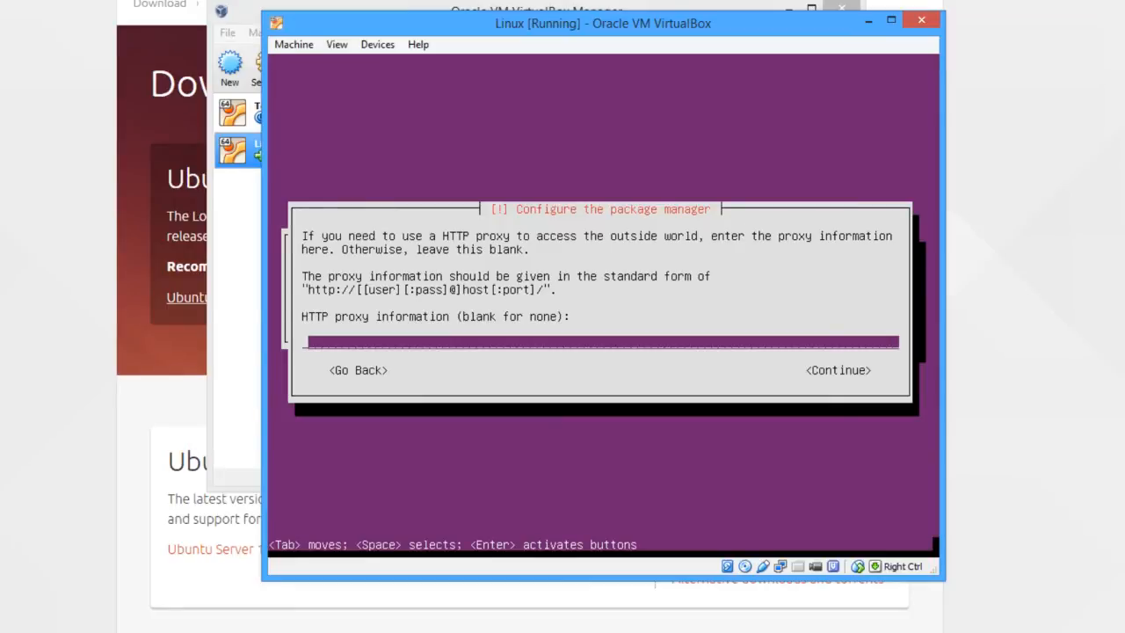
- Continue past the HTTP proxy prompt with the field left blank
{"action": "key", "text": "Tab"}
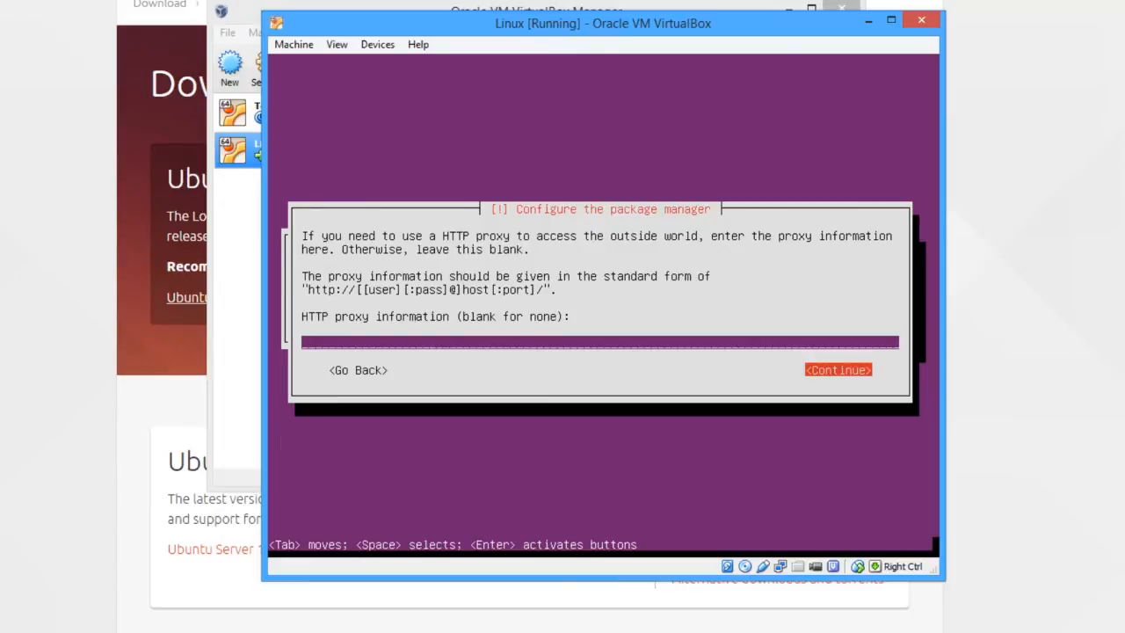
{"action": "left_click", "coordinate": [836, 369]}
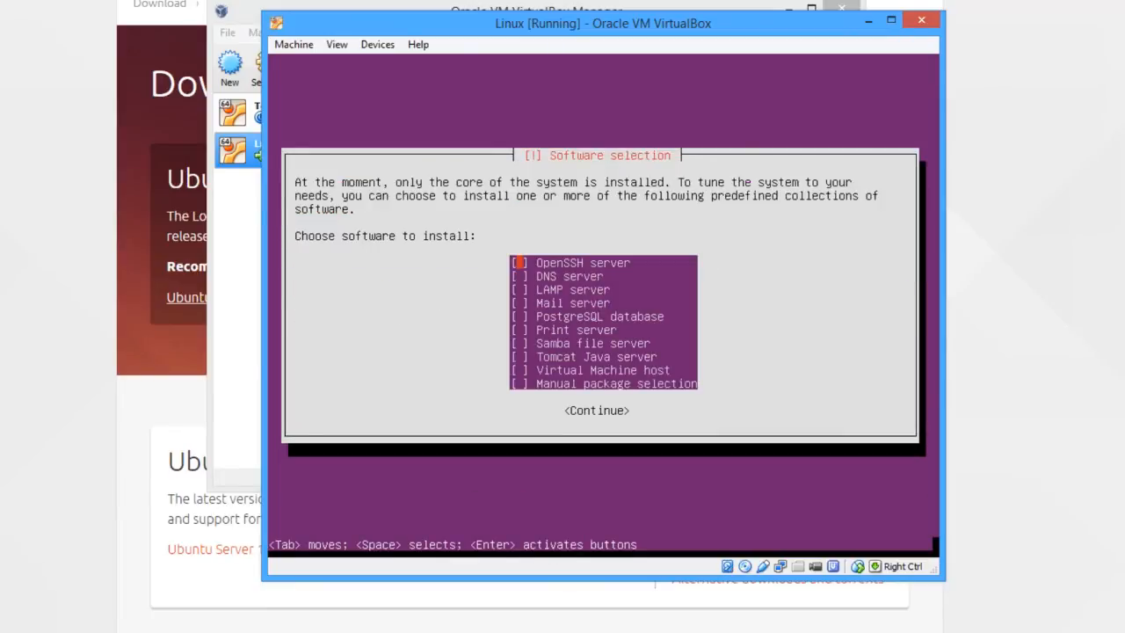
- Continue software selection with no extra collections checked
{"action": "key", "text": "Down"}
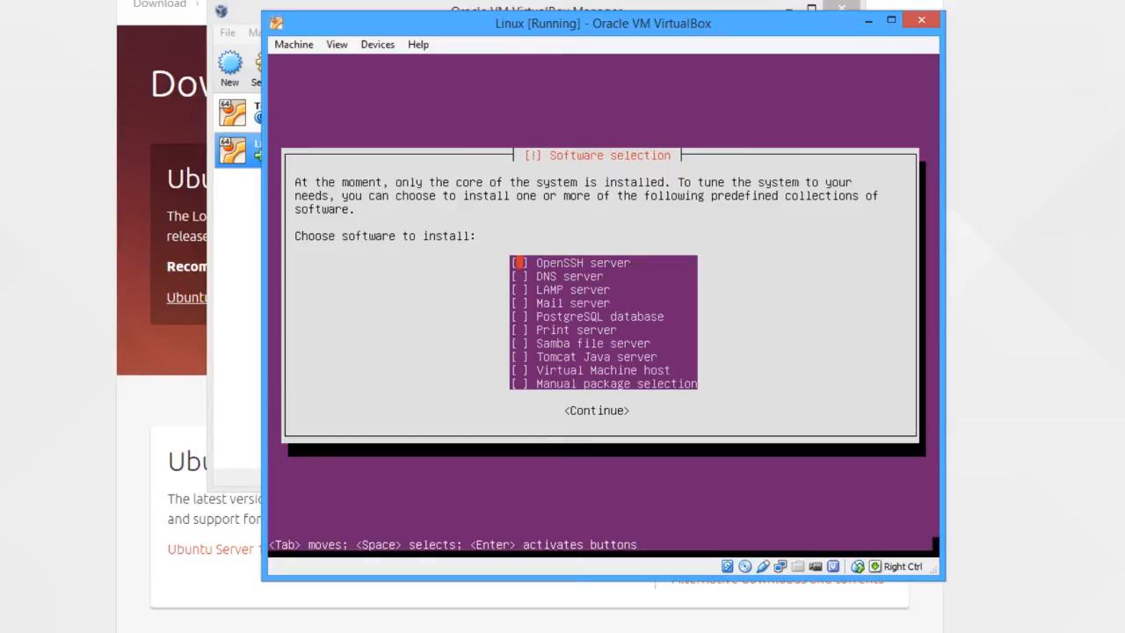
{"action": "key", "text": "Down"}
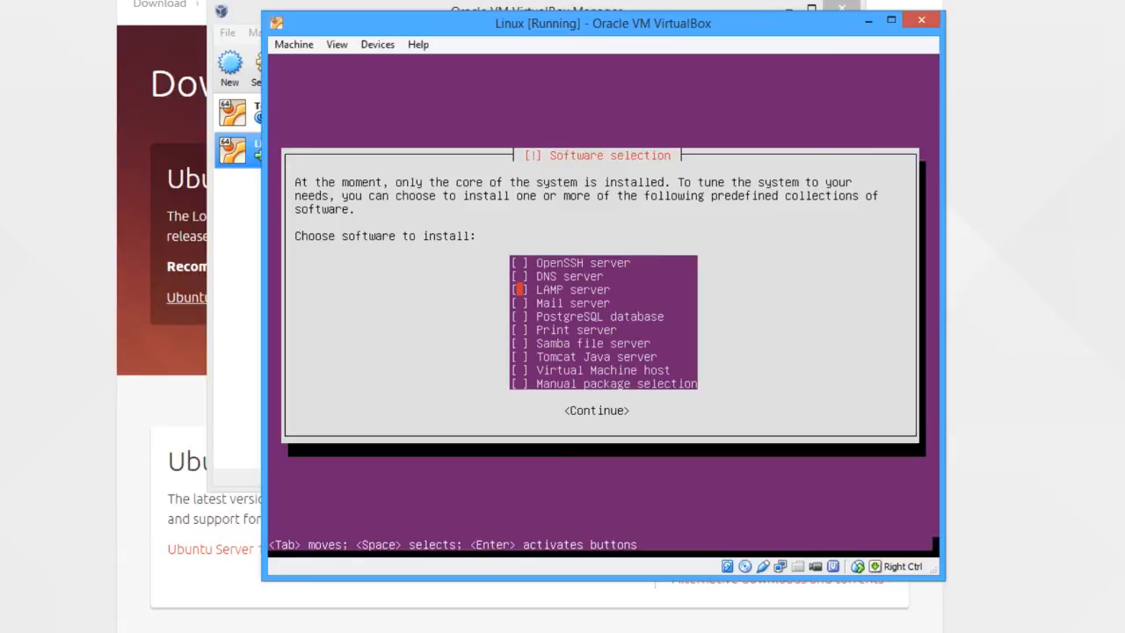
{"action": "key", "text": "Tab"}
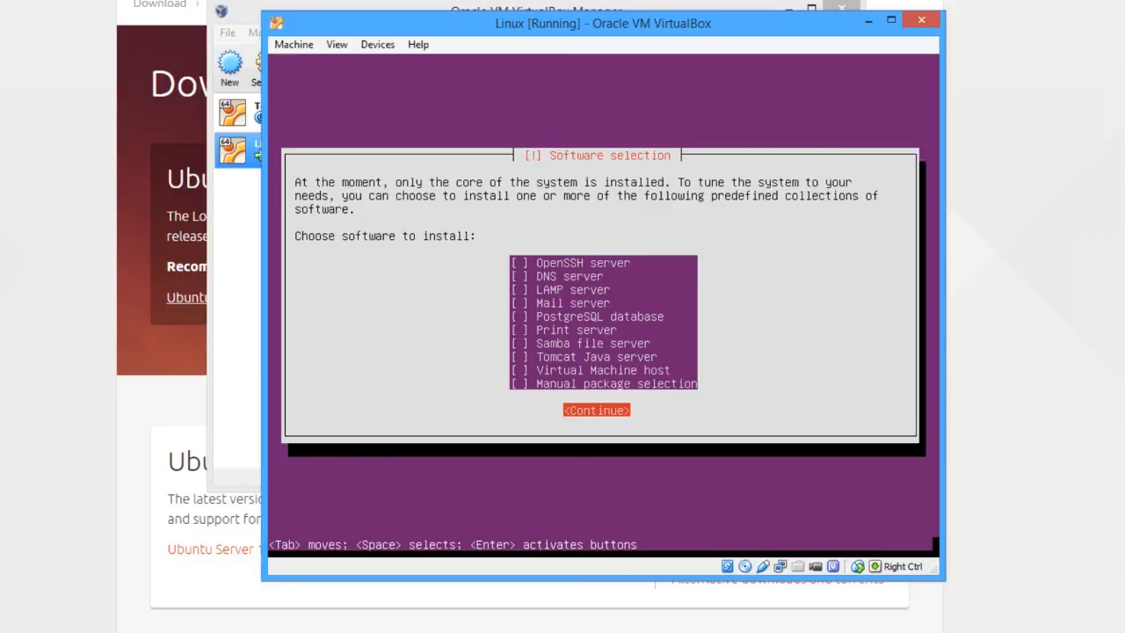
{"action": "left_click", "coordinate": [596, 410]}
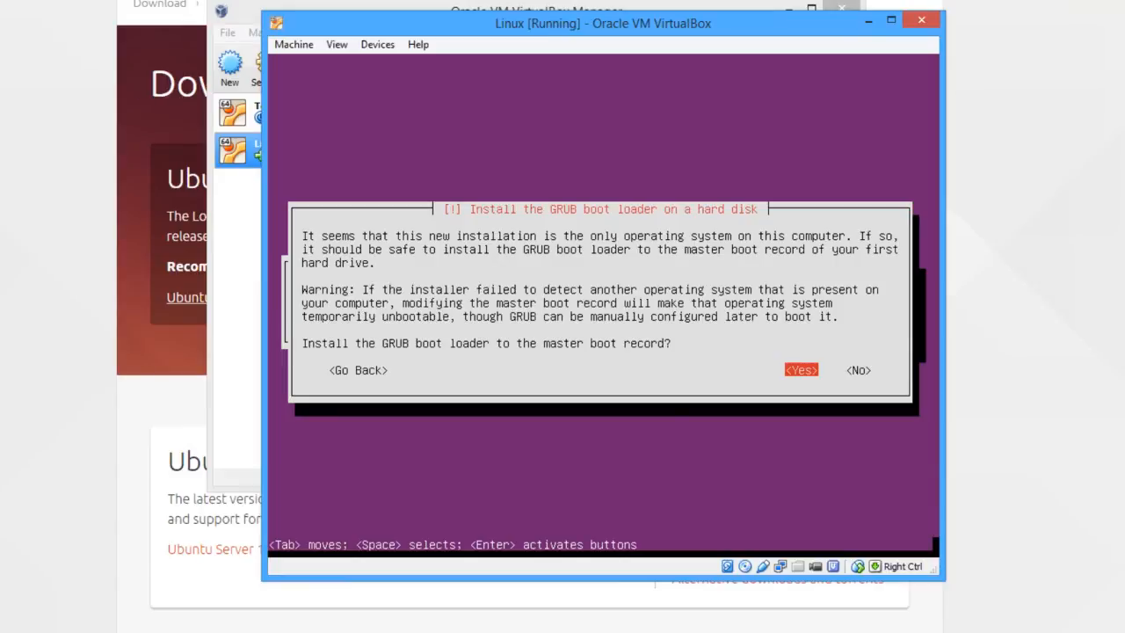
- Install GRUB to the master boot record and continue from the Installation complete screen
{"action": "left_click", "coordinate": [801, 369]}
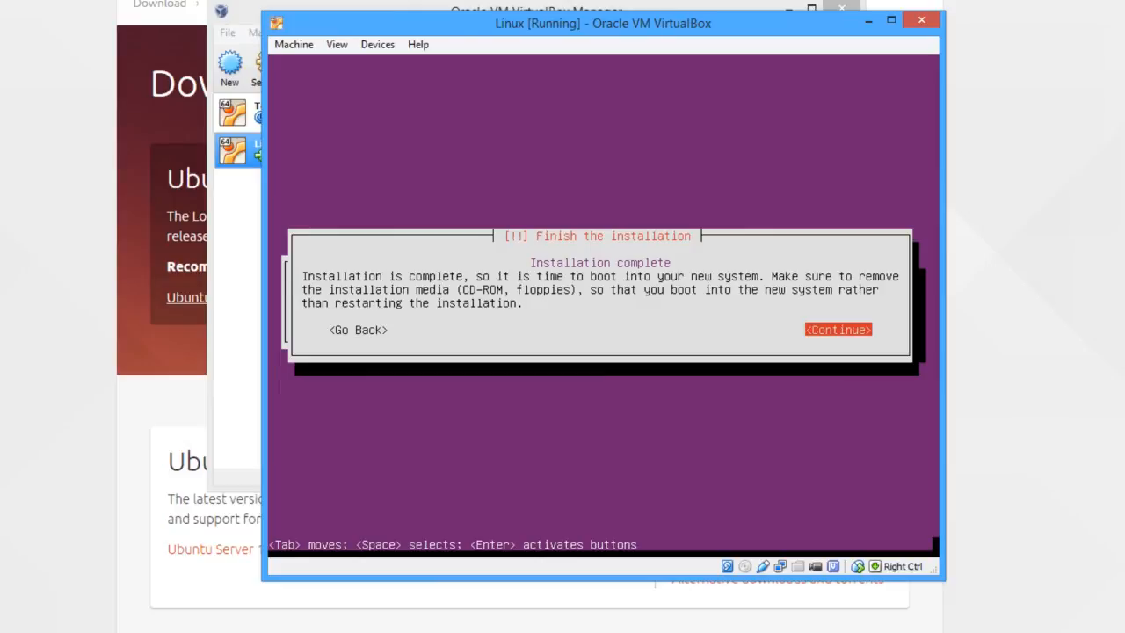
{"action": "left_click", "coordinate": [837, 328]}
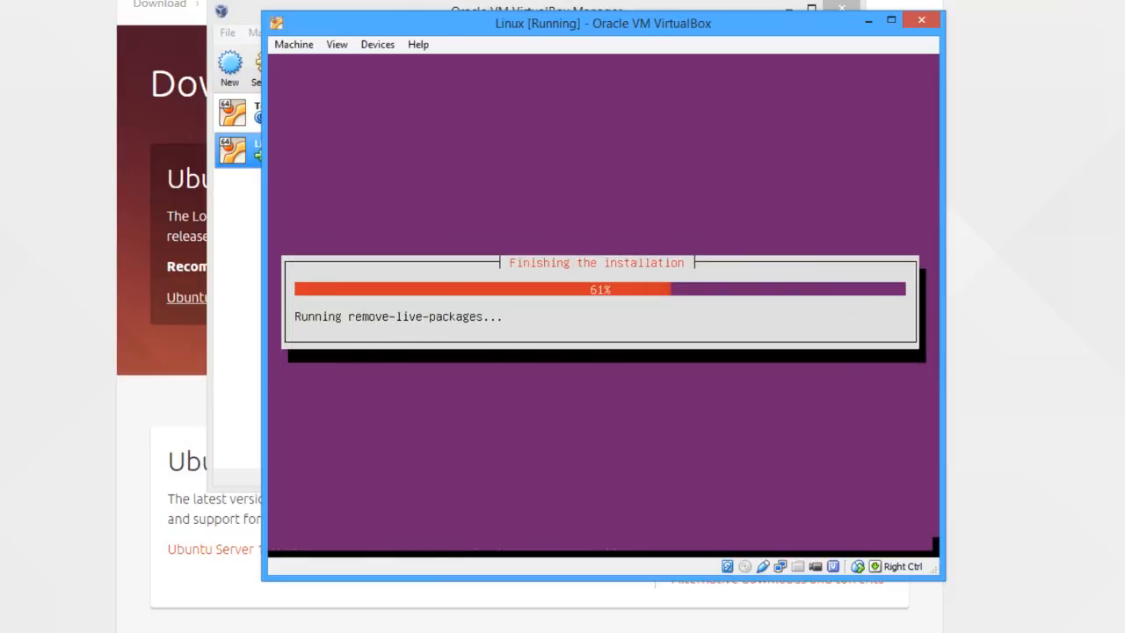